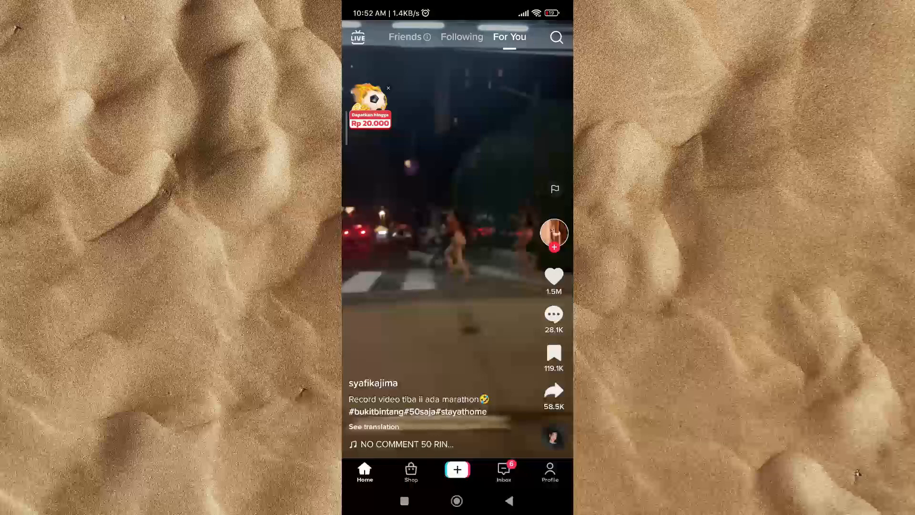
Switch from the For You feed to your own TikTok profile page.
{"action": "left_click", "coordinate": [548, 473]}
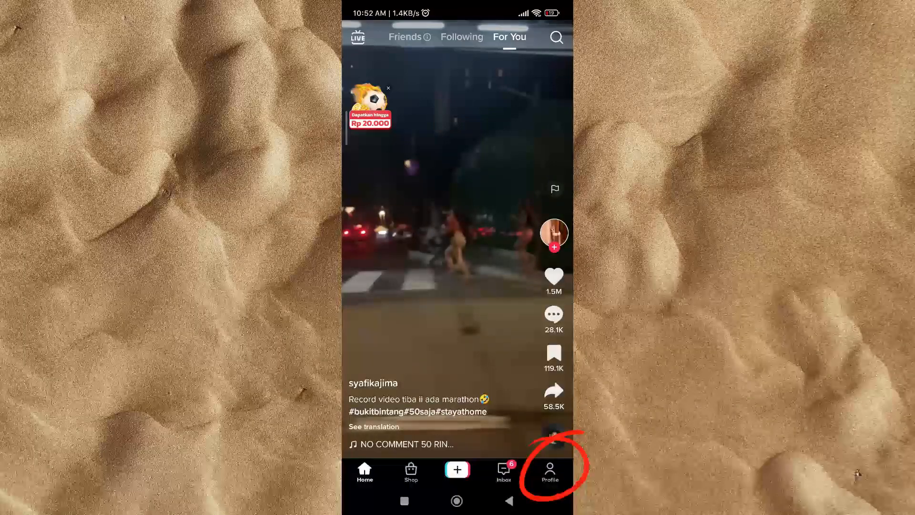
{"action": "left_click", "coordinate": [549, 471]}
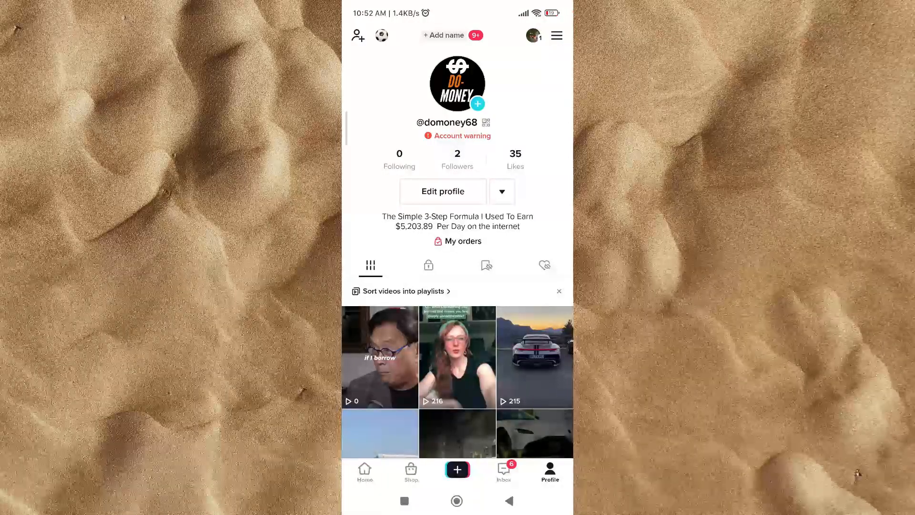
Go through the profile menu to Settings and privacy, then Privacy, and scroll down.
{"action": "left_click", "coordinate": [555, 35]}
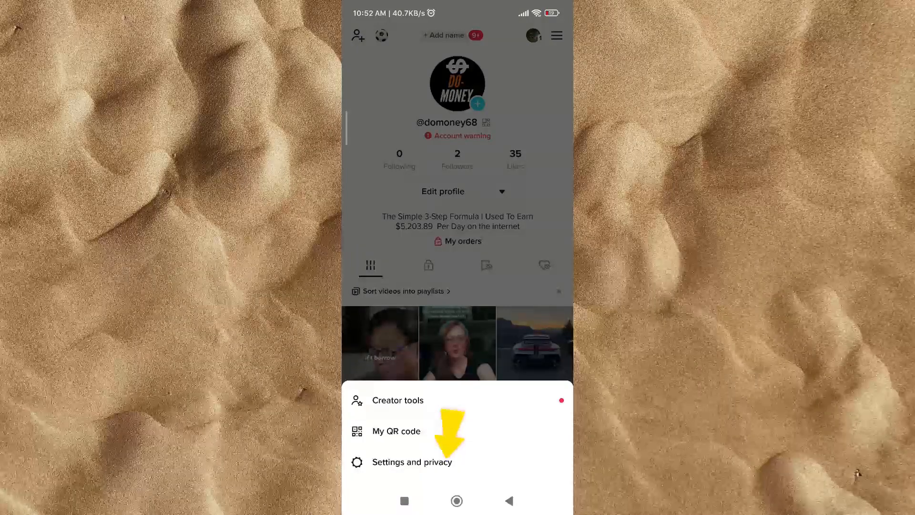
{"action": "left_click", "coordinate": [411, 462]}
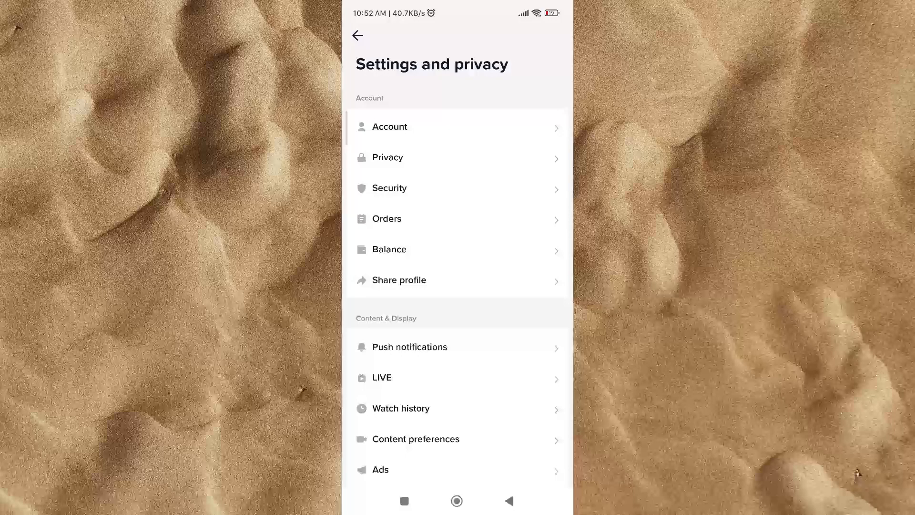
{"action": "left_click", "coordinate": [387, 156]}
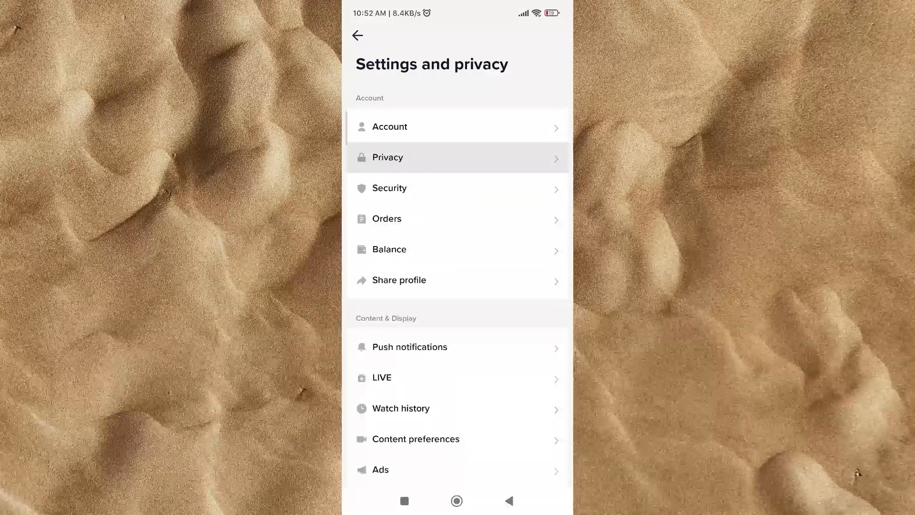
{"action": "left_click", "coordinate": [386, 156]}
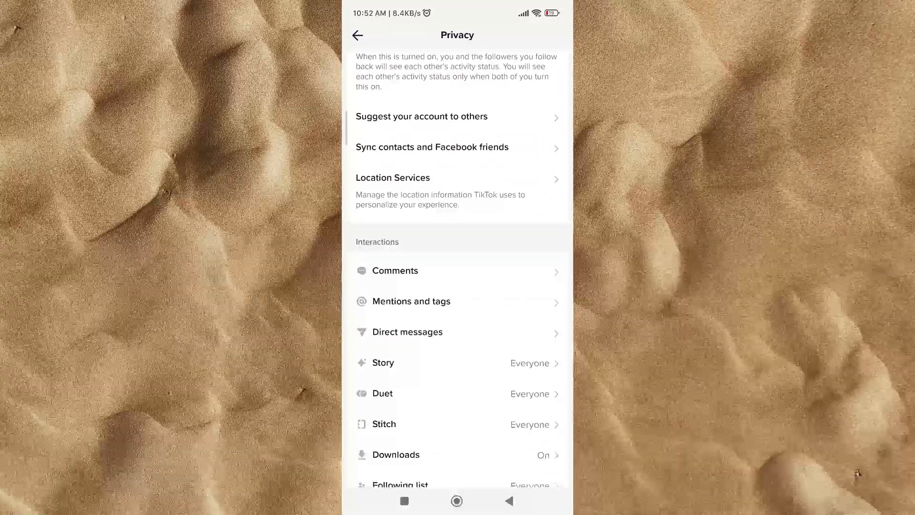
{"action": "scroll", "scroll_direction": "down", "scroll_amount": 3}
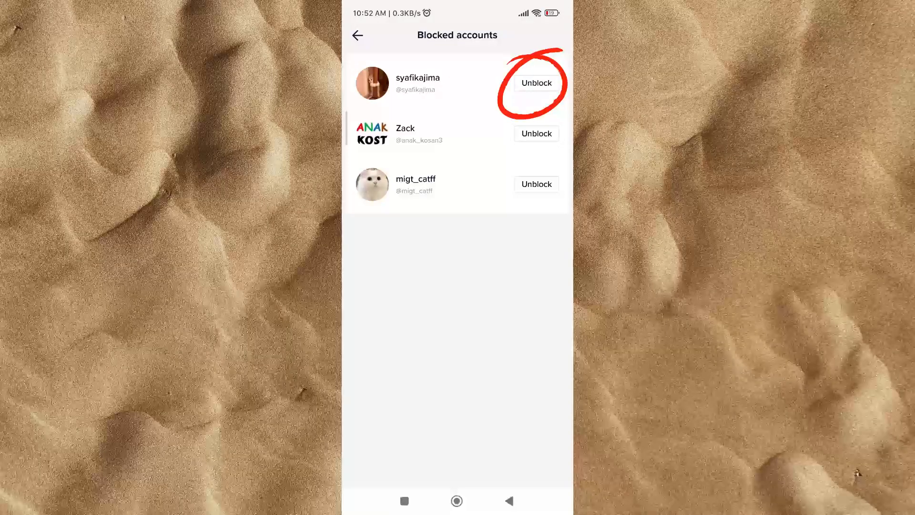
{"action": "left_click", "coordinate": [535, 83]}
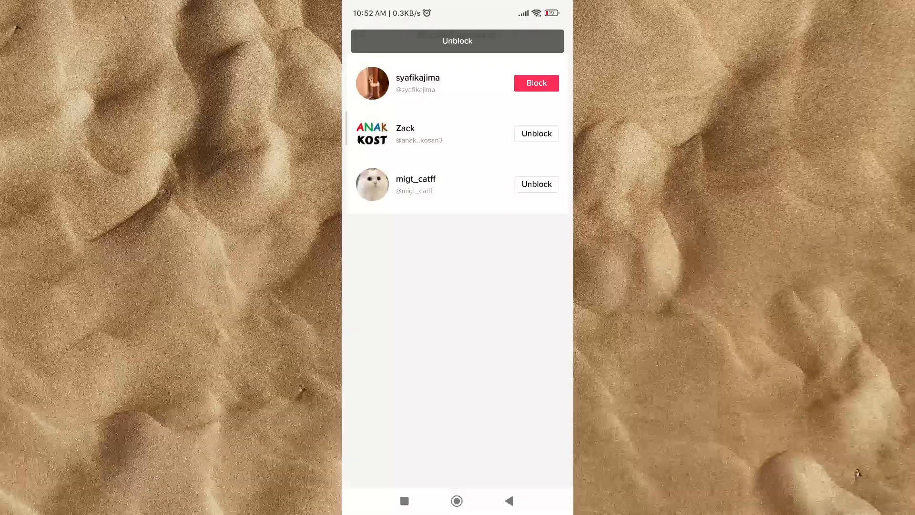